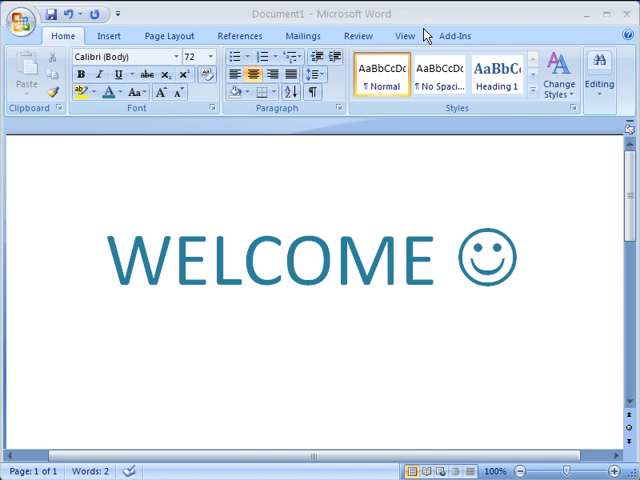
{"action": "mouse_move", "coordinate": [404, 36]}
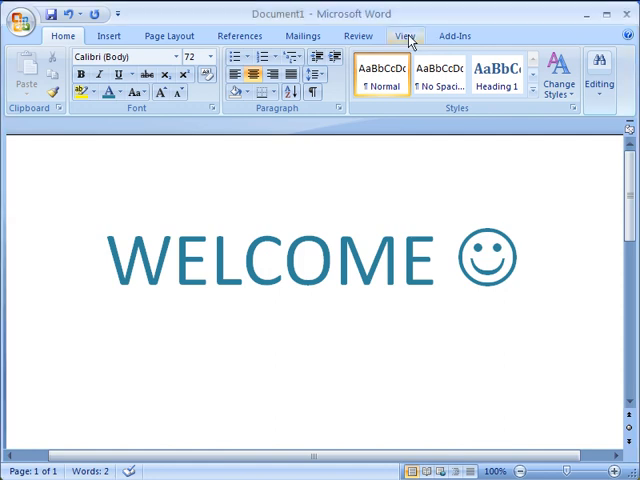
Tour the ribbon tabs from Review back through Mailings, References, Page Layout and Insert to Home
{"action": "left_click", "coordinate": [358, 36]}
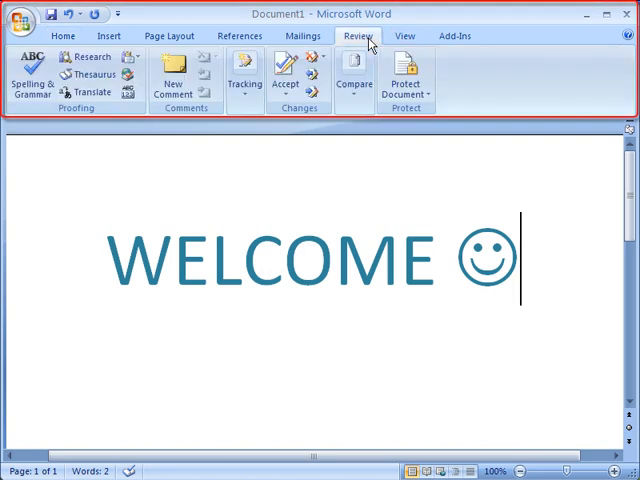
{"action": "left_click", "coordinate": [302, 36]}
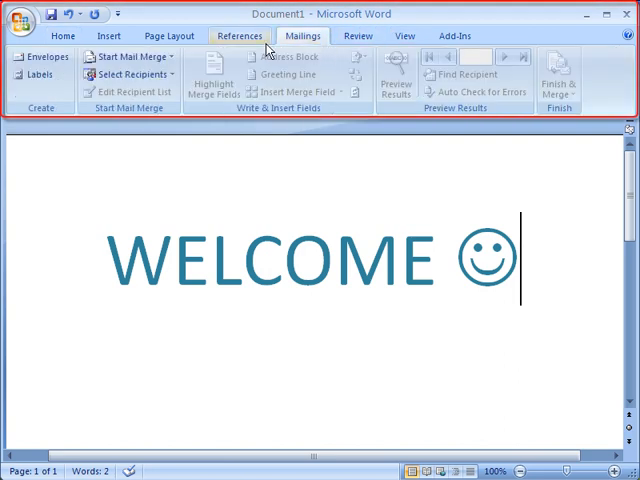
{"action": "left_click", "coordinate": [240, 36]}
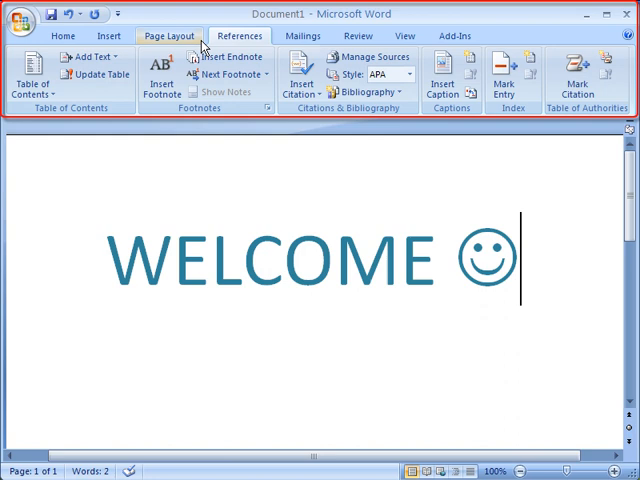
{"action": "left_click", "coordinate": [168, 36]}
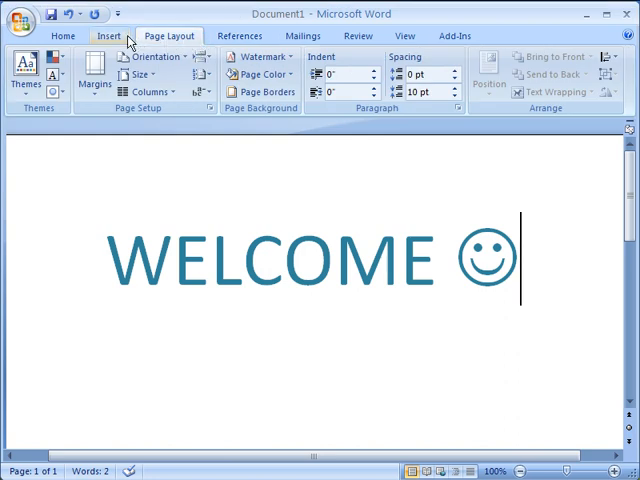
{"action": "left_click", "coordinate": [108, 36]}
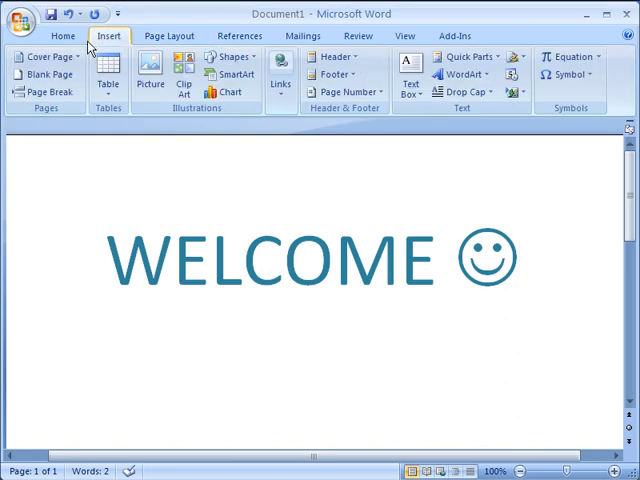
{"action": "left_click", "coordinate": [62, 36]}
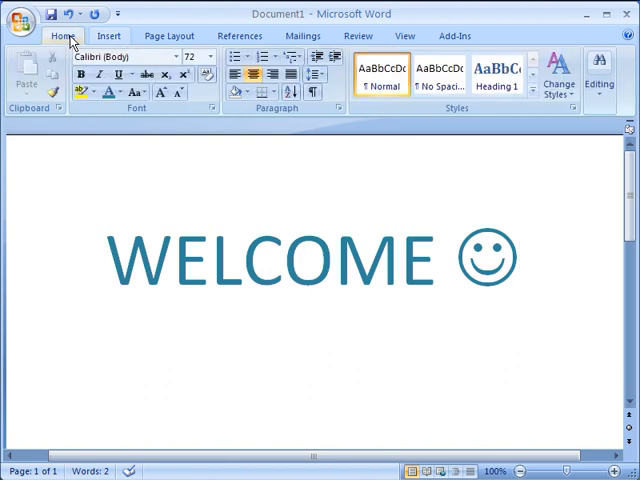
{"action": "mouse_move", "coordinate": [38, 114]}
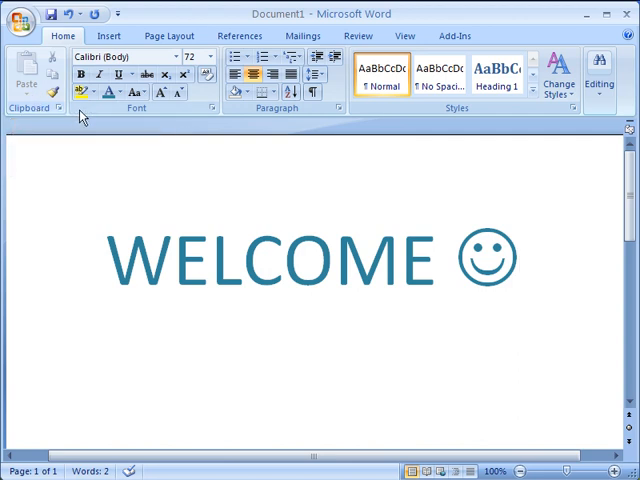
{"action": "mouse_move", "coordinate": [212, 108]}
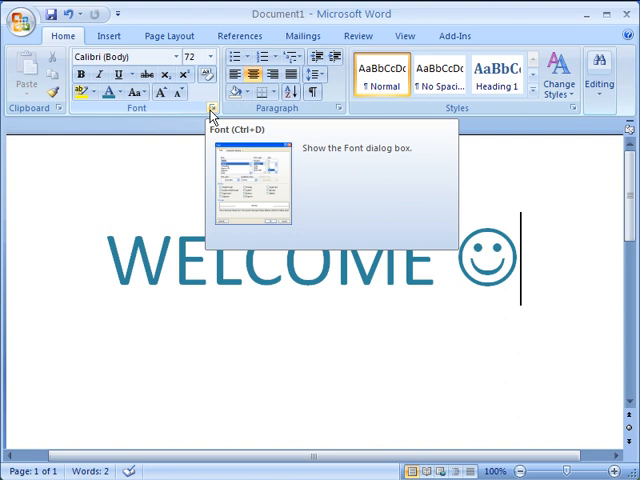
{"action": "mouse_move", "coordinate": [16, 52]}
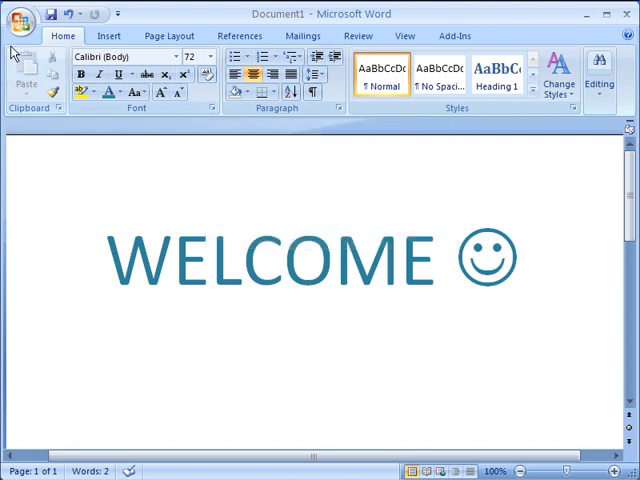
Bring up the Office Button menu listing the recent documents
{"action": "left_click", "coordinate": [20, 18]}
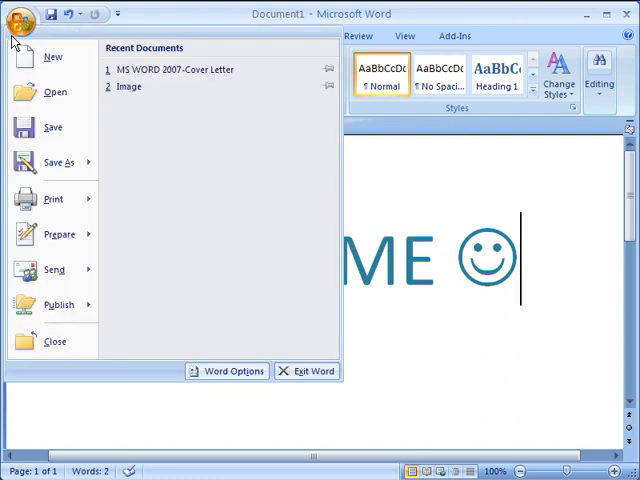
Review the Office Button menu options beside the recent documents list
{"action": "left_click", "coordinate": [58, 162]}
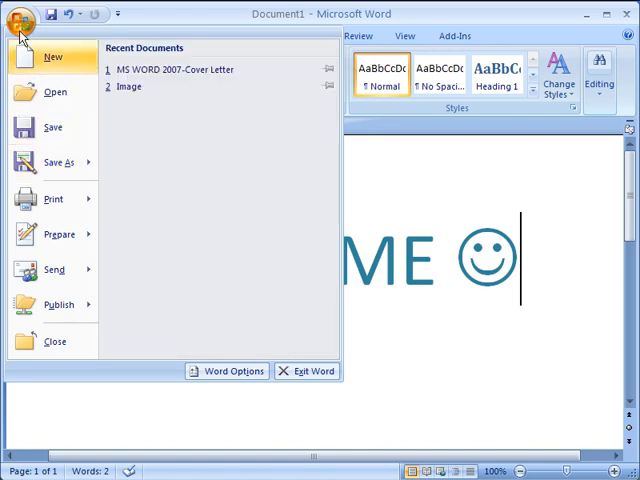
{"action": "mouse_move", "coordinate": [30, 36]}
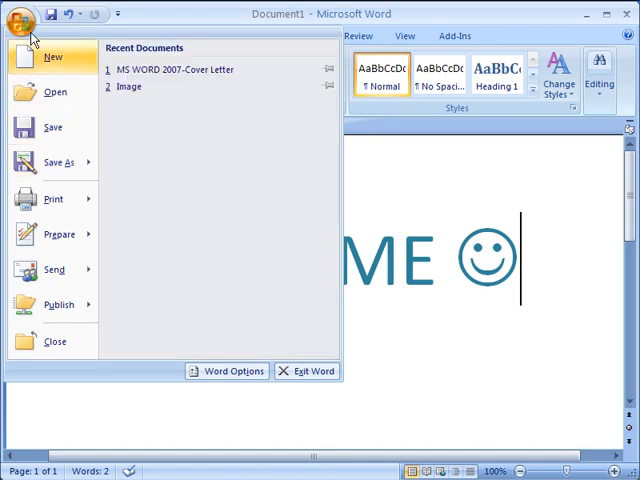
{"action": "mouse_move", "coordinate": [532, 46]}
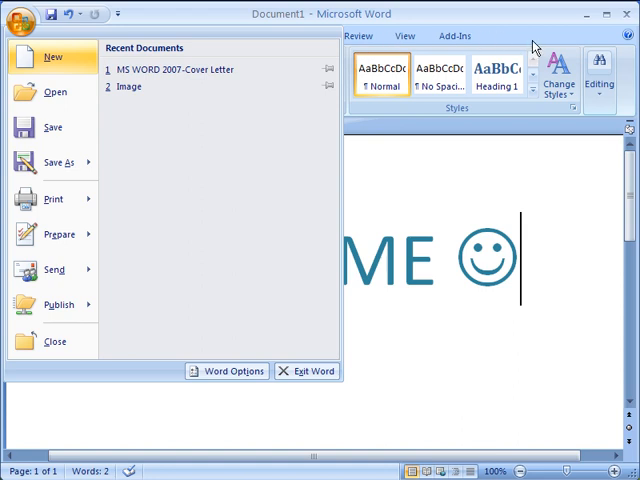
{"action": "mouse_move", "coordinate": [536, 82]}
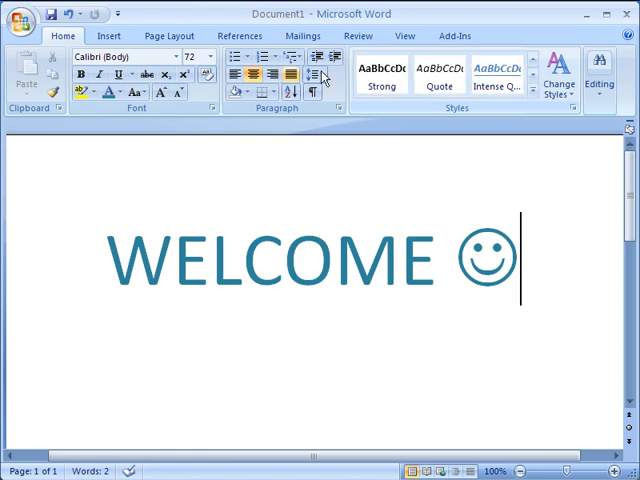
Browse the Choose a SmartArt Graphic gallery and cancel without inserting one
{"action": "left_click", "coordinate": [234, 70]}
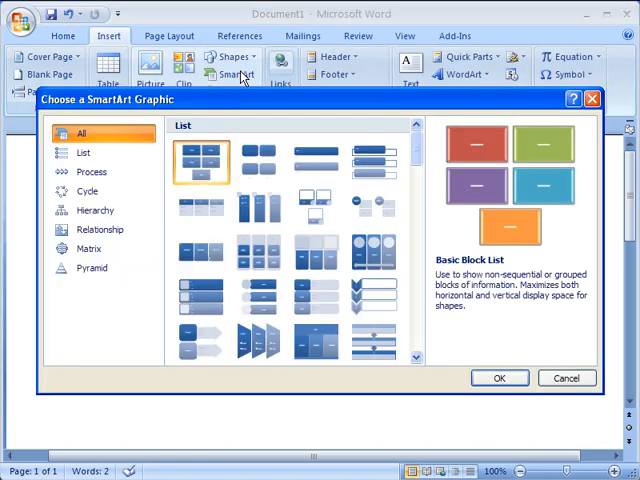
{"action": "mouse_move", "coordinate": [556, 348]}
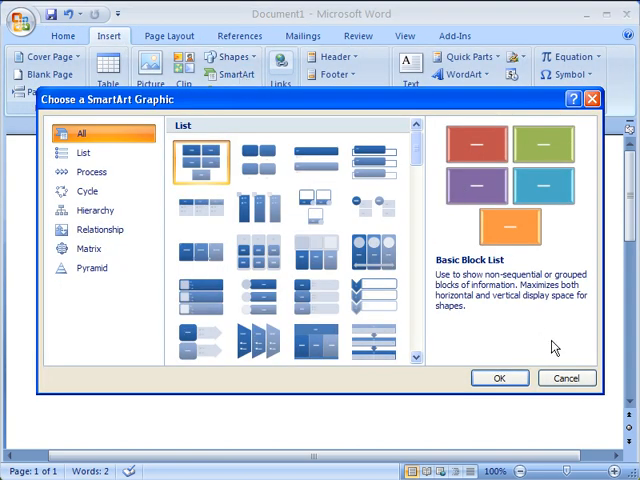
{"action": "left_click", "coordinate": [566, 378]}
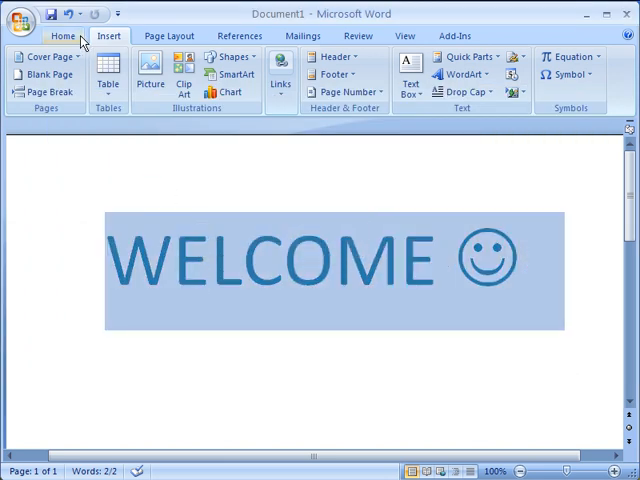
Colour WELCOME and the smiley dark purple at 72 point, then deselect with the cursor after the smiley
{"action": "left_click", "coordinate": [124, 92]}
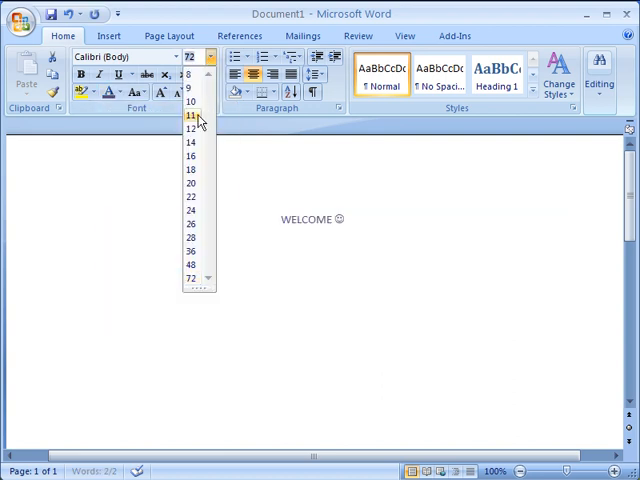
{"action": "left_click", "coordinate": [188, 276]}
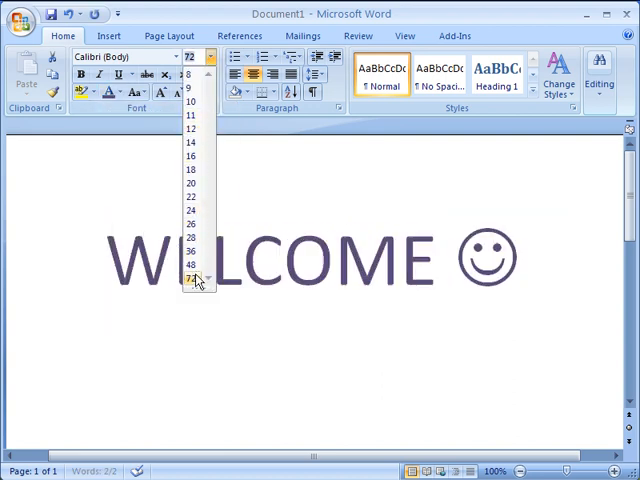
{"action": "left_click", "coordinate": [188, 276]}
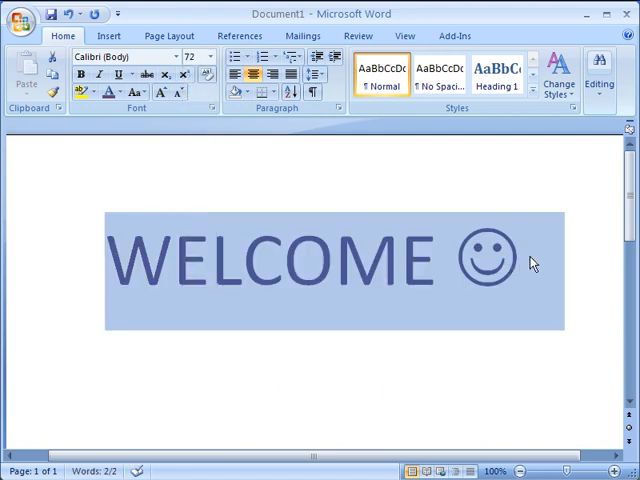
{"action": "left_click", "coordinate": [560, 260]}
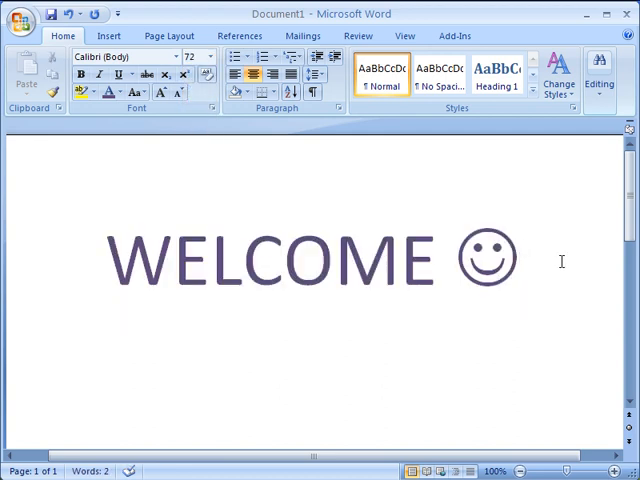
{"action": "left_click", "coordinate": [524, 260]}
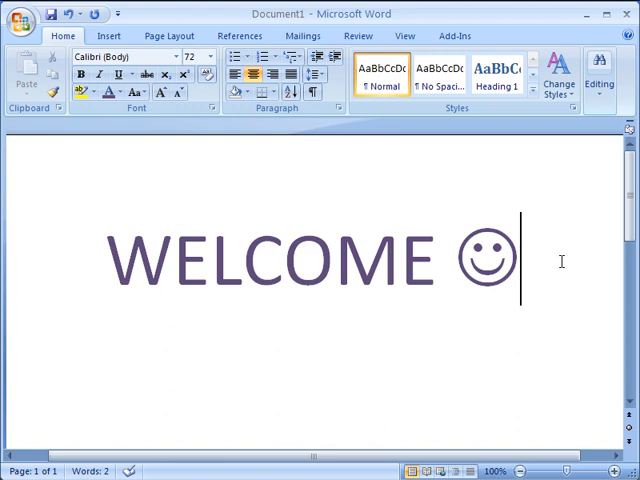